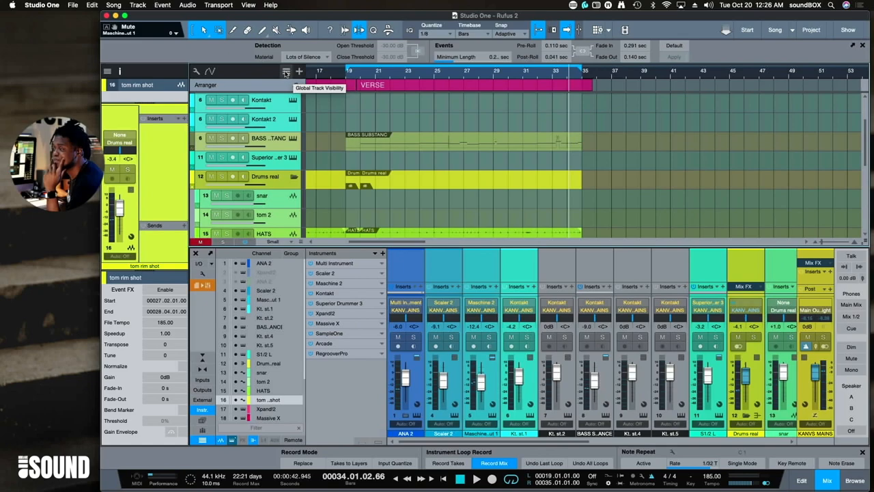
# - Show the Global Track Visibility list so the Ruler can be enabled
pyautogui.click(286, 71)
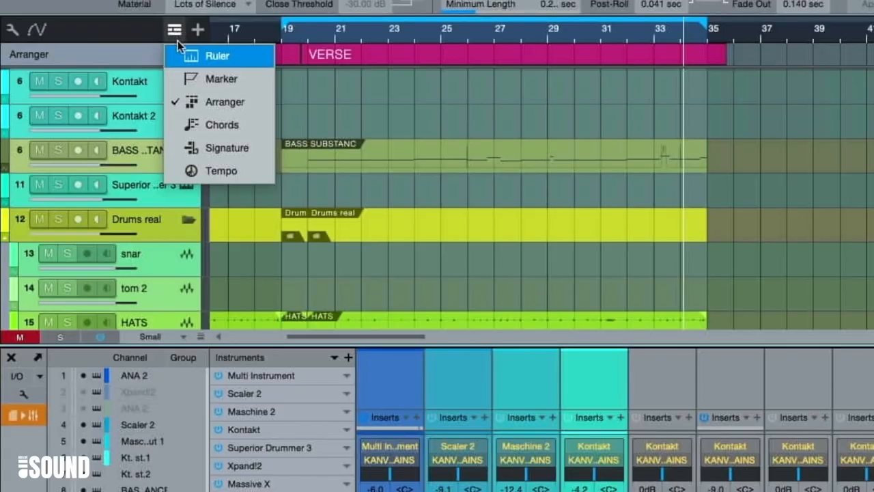
pyautogui.moveTo(93, 32)
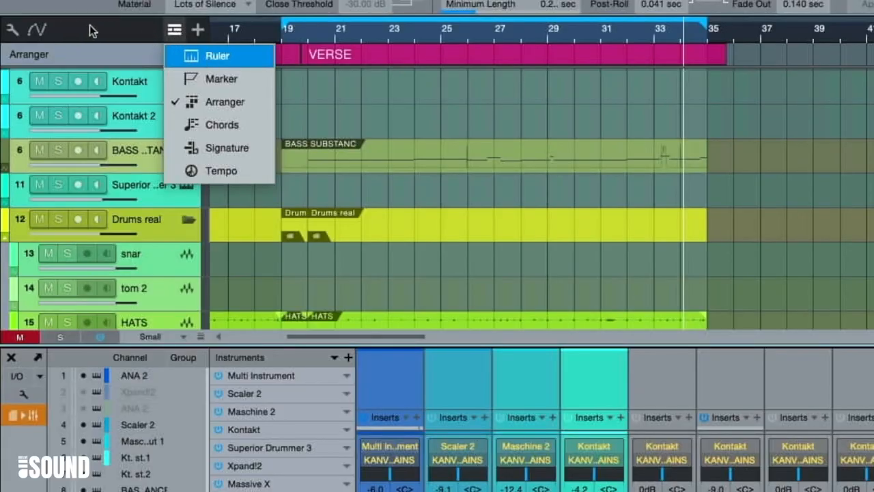
pyautogui.moveTo(117, 38)
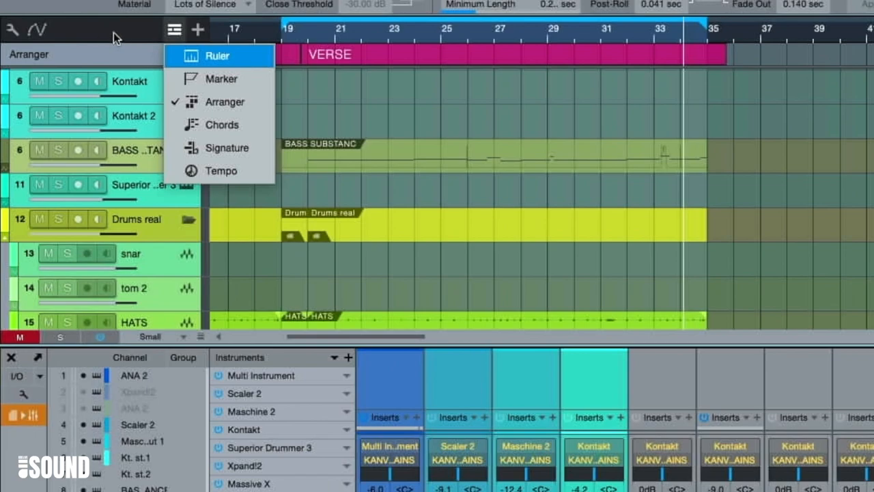
pyautogui.moveTo(222, 78)
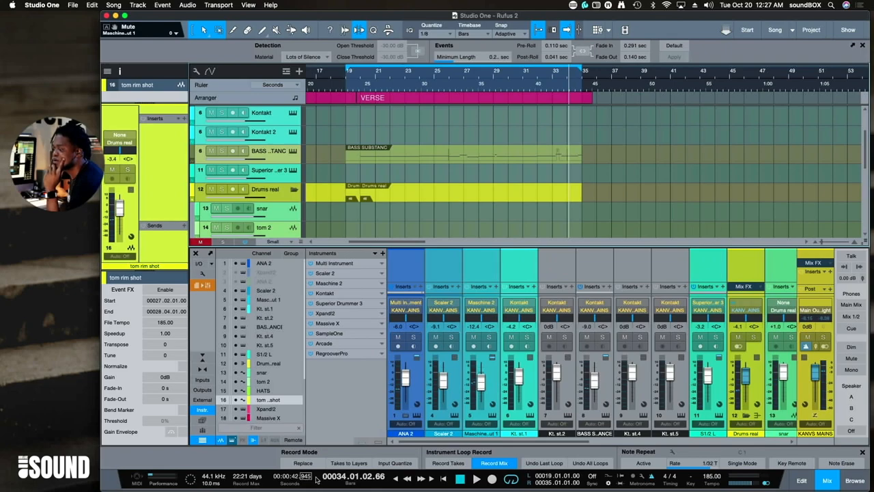
pyautogui.moveTo(421, 88)
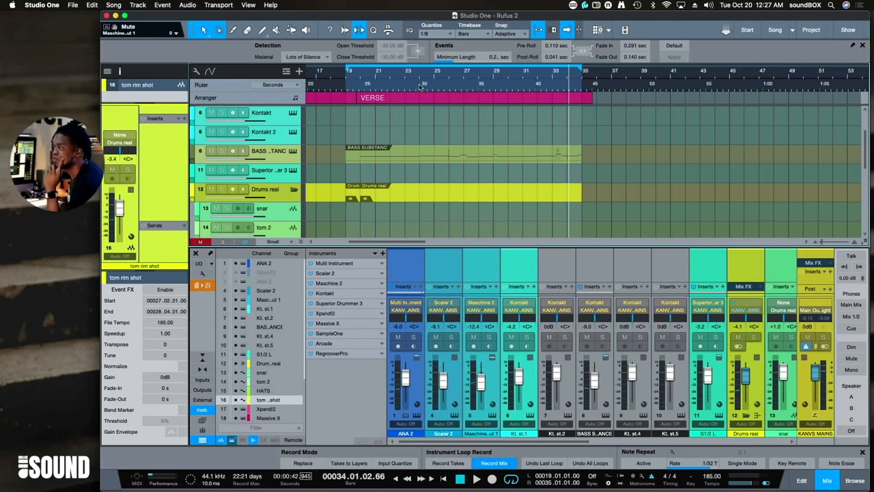
# - Try Frames and Samples as the ruler's time format, then settle back on Seconds
pyautogui.click(495, 85)
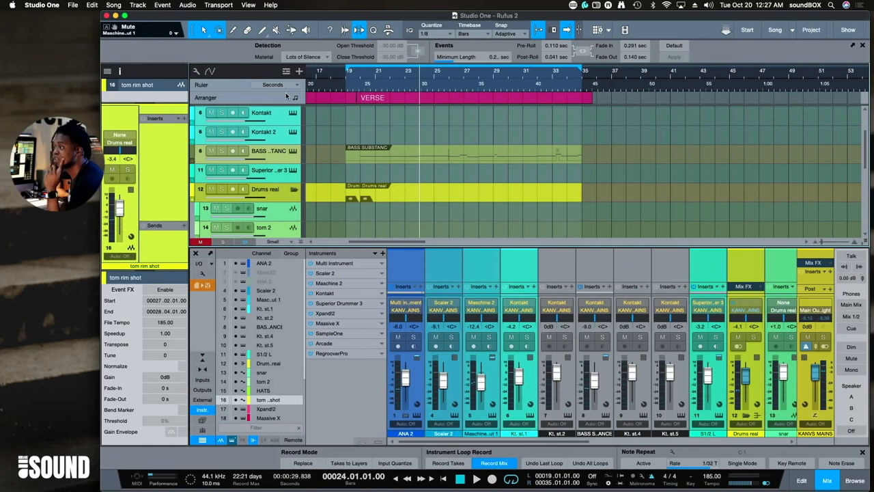
pyautogui.click(273, 85)
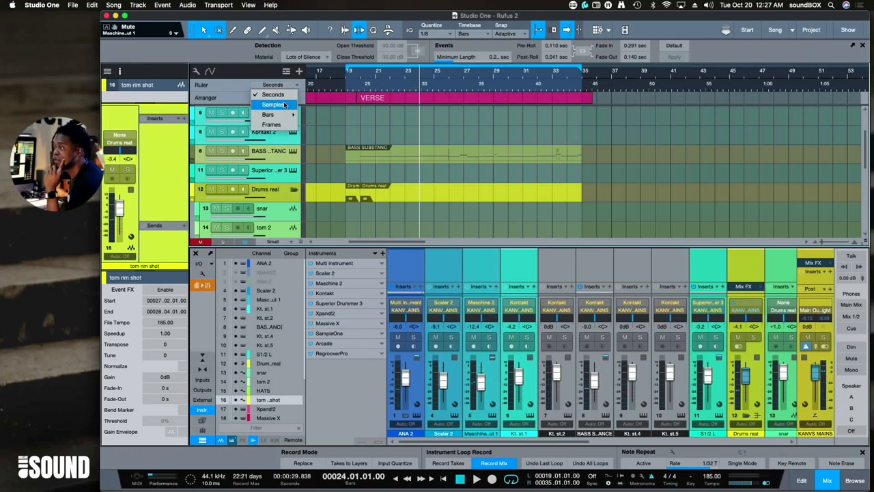
pyautogui.moveTo(268, 115)
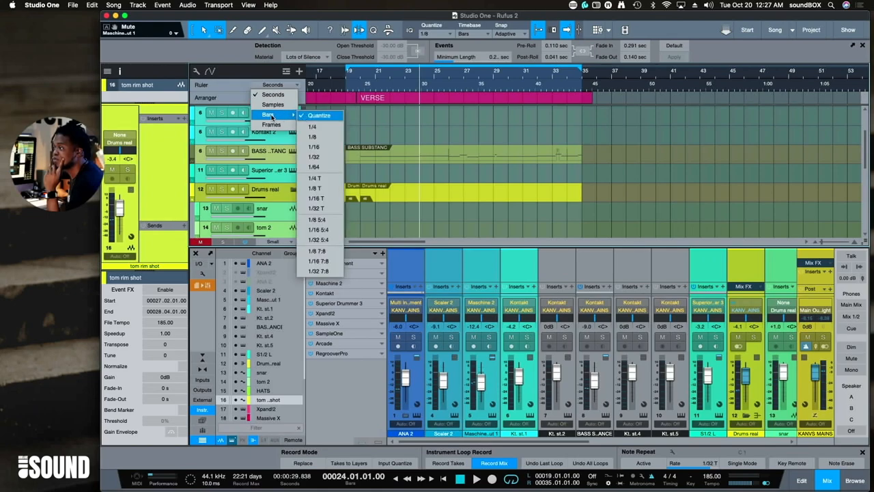
pyautogui.click(271, 122)
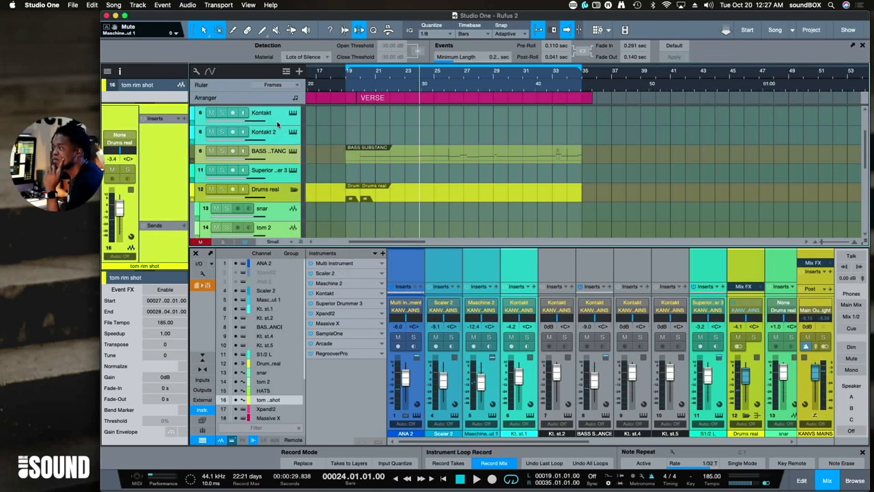
pyautogui.click(275, 85)
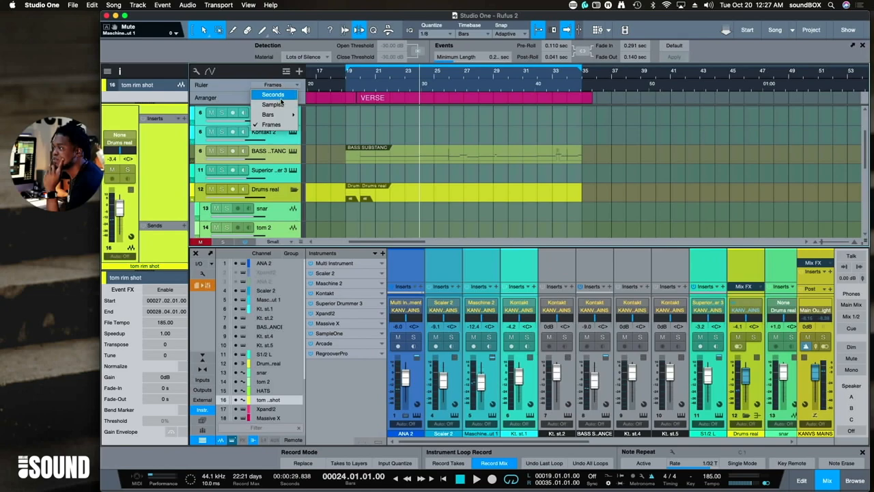
pyautogui.click(273, 104)
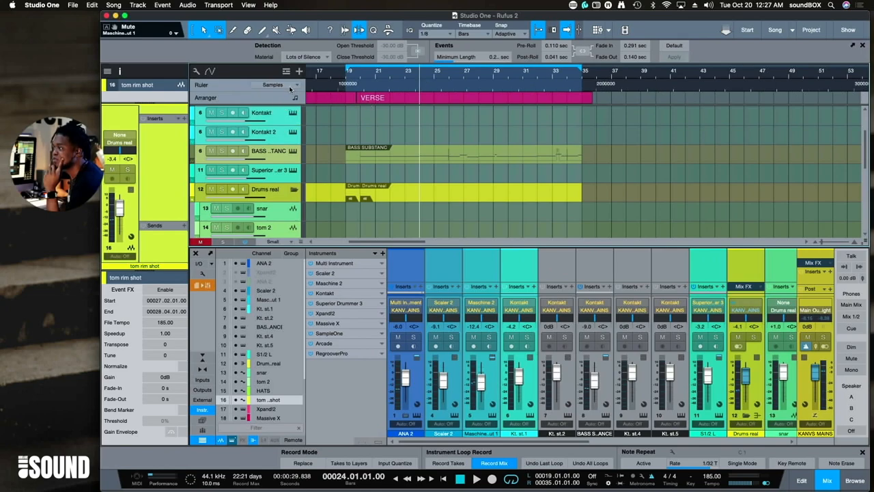
pyautogui.click(273, 84)
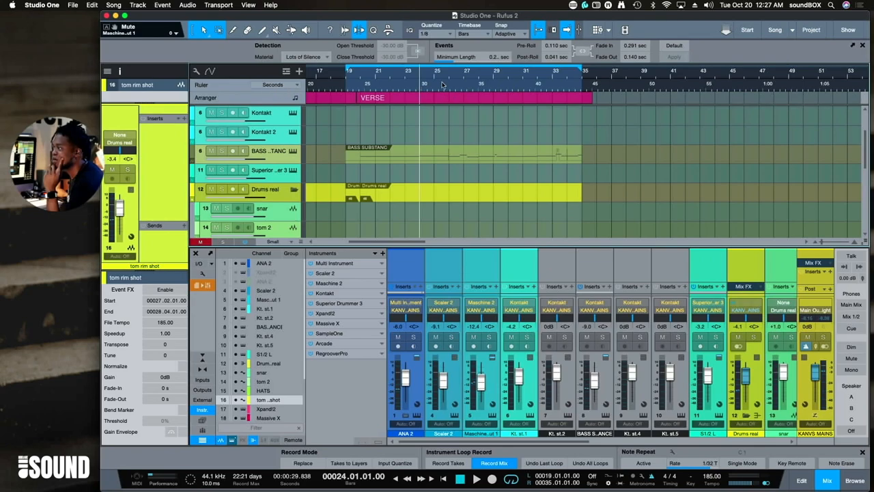
pyautogui.moveTo(367, 71)
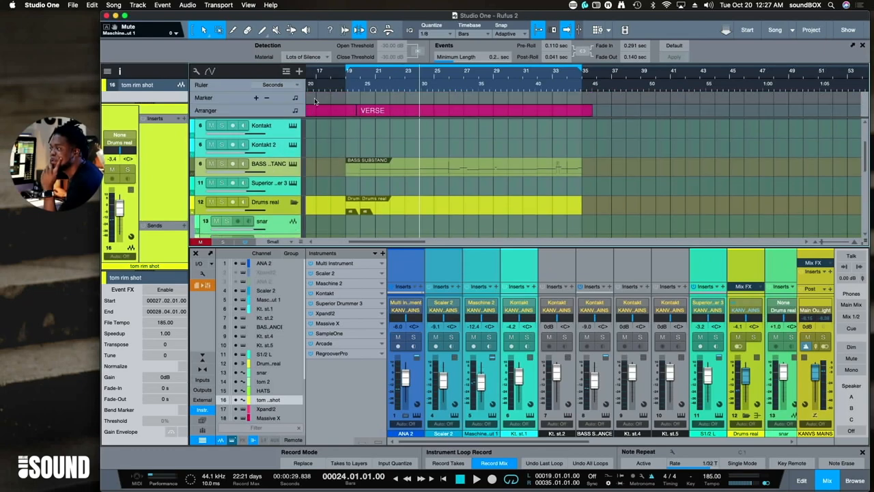
# - Enable the Chords, Signature and Tempo global tracks from the visibility list
pyautogui.click(285, 71)
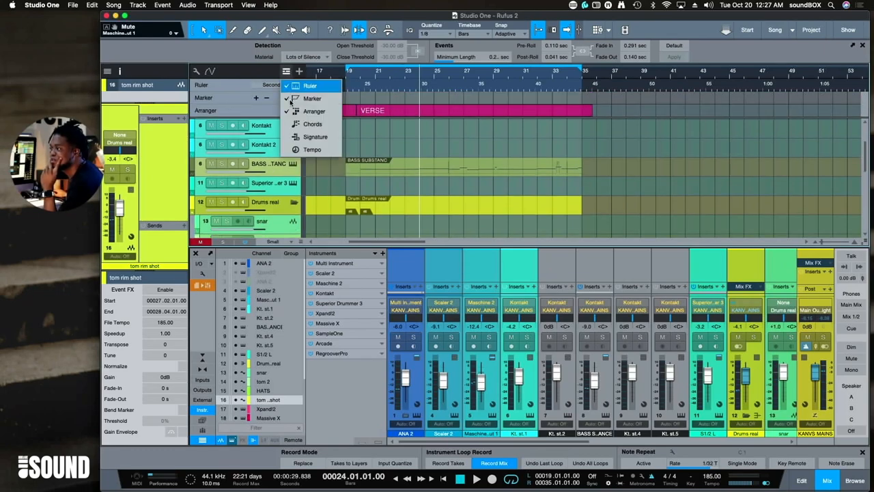
pyautogui.click(311, 123)
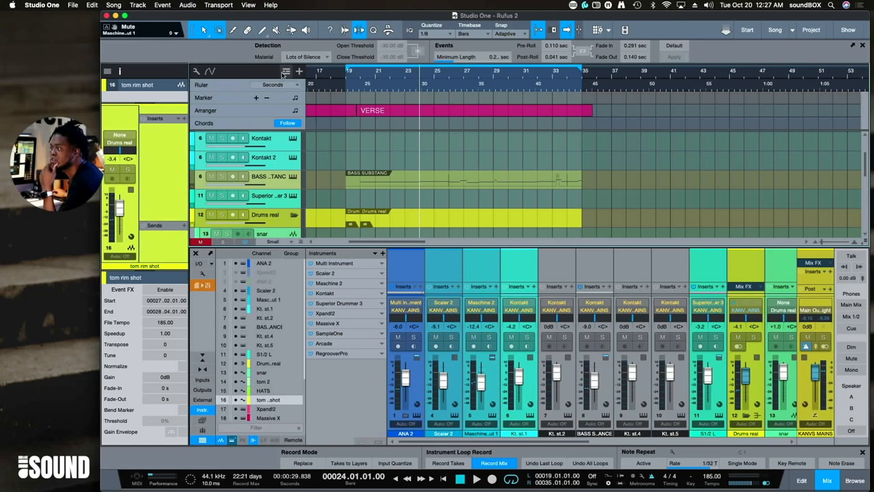
pyautogui.click(256, 135)
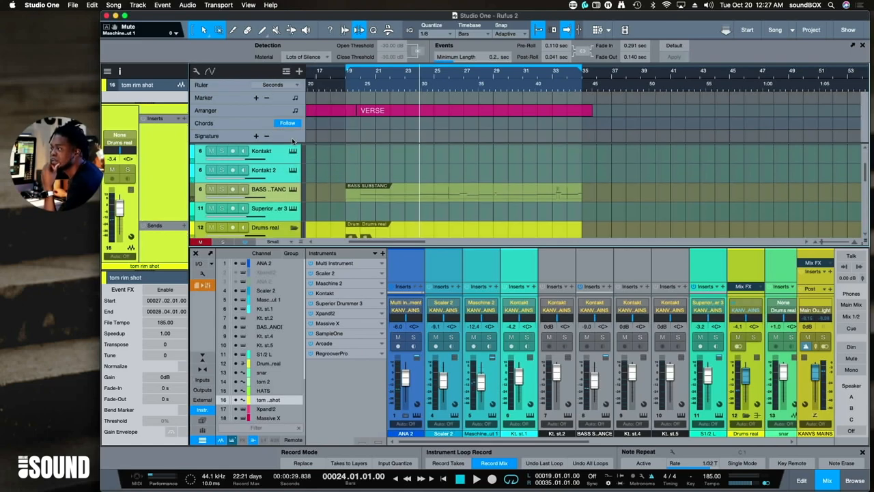
pyautogui.click(286, 71)
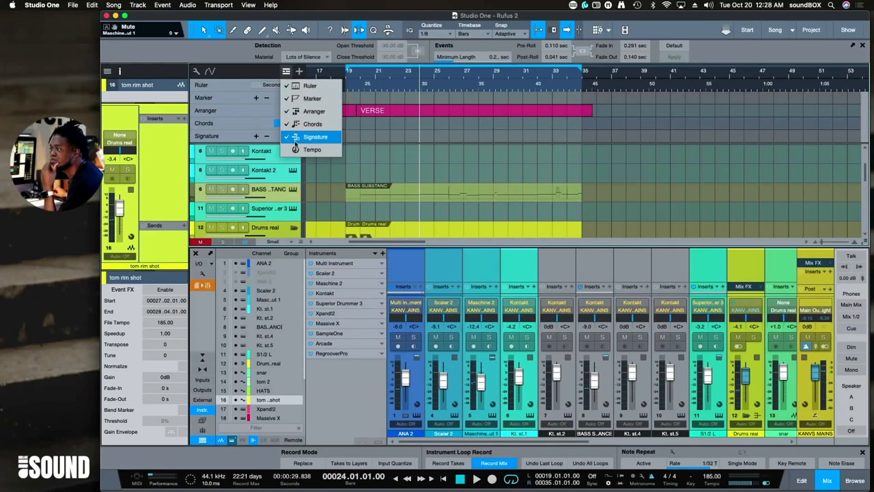
pyautogui.click(311, 149)
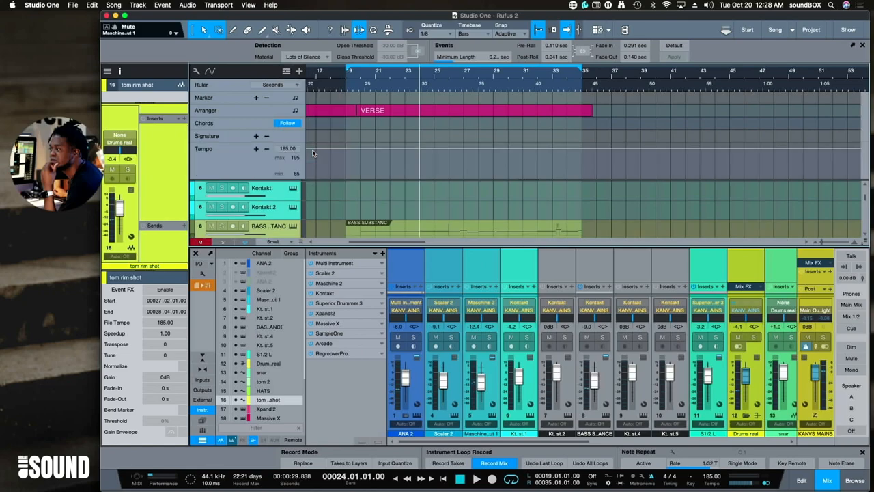
pyautogui.moveTo(262, 71)
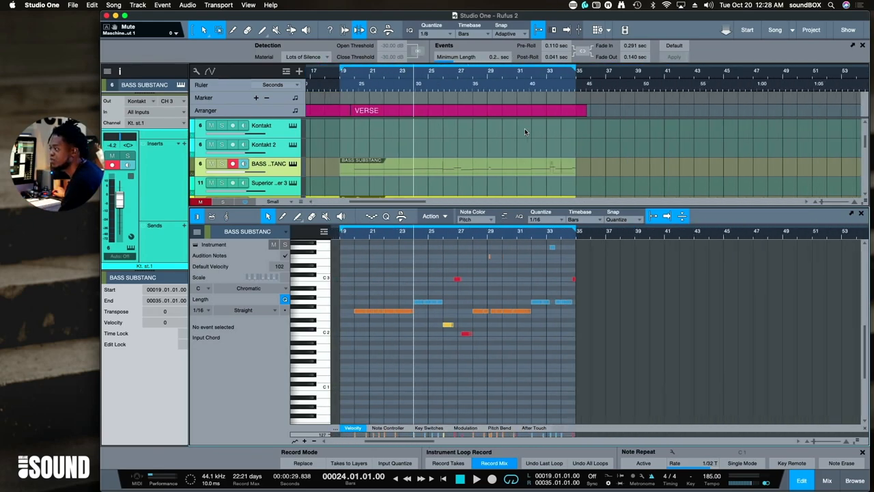
pyautogui.moveTo(683, 216)
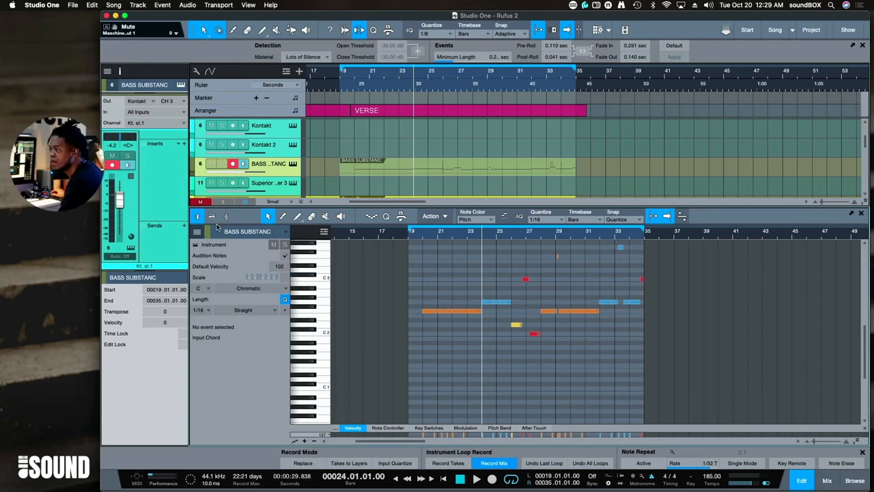
pyautogui.moveTo(324, 232)
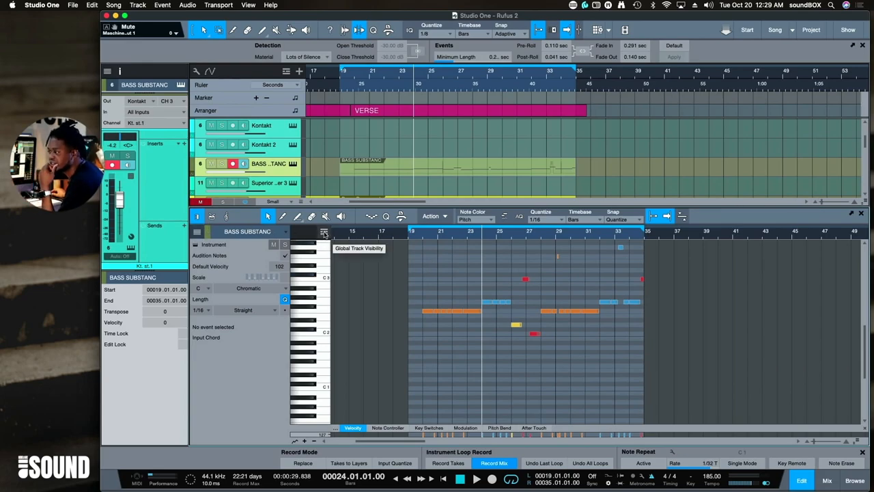
# - Show the arranger and chord tracks inside the bass part's piano-roll editor
pyautogui.click(323, 233)
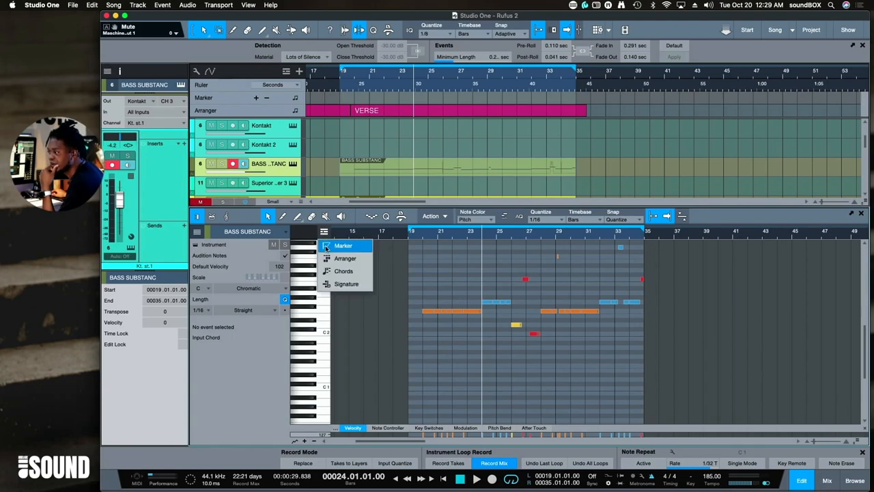
pyautogui.click(344, 259)
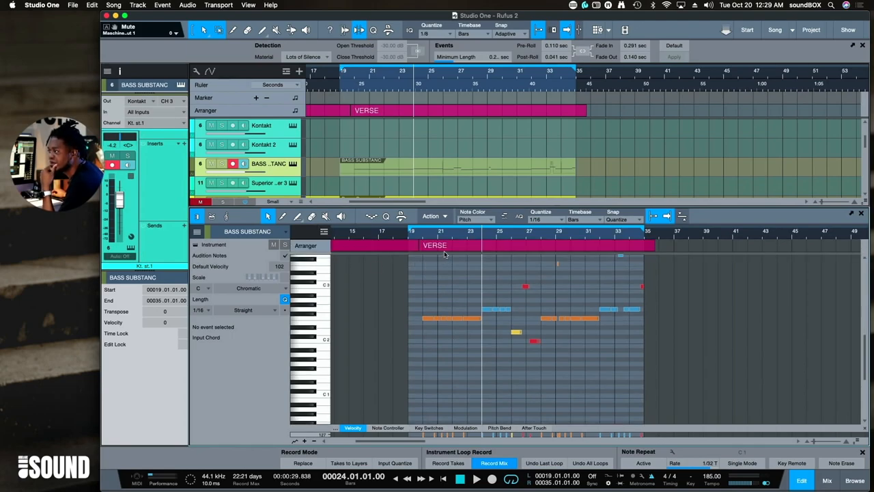
pyautogui.moveTo(497, 248)
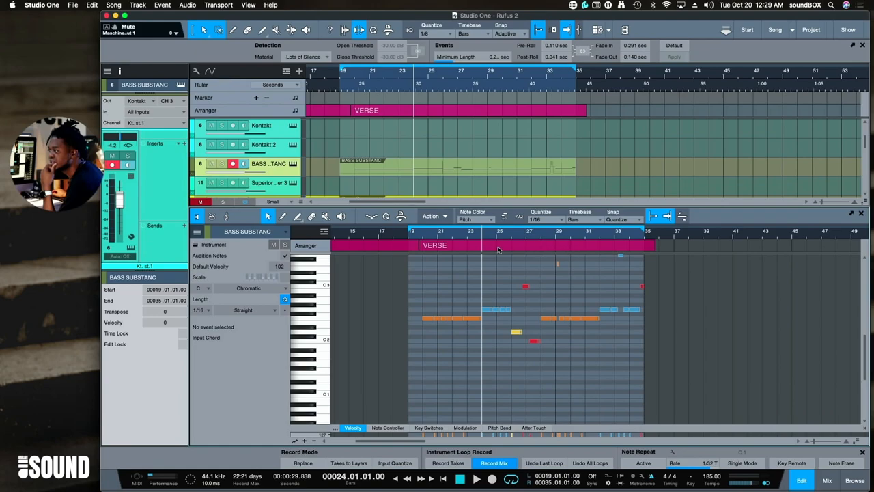
pyautogui.click(325, 246)
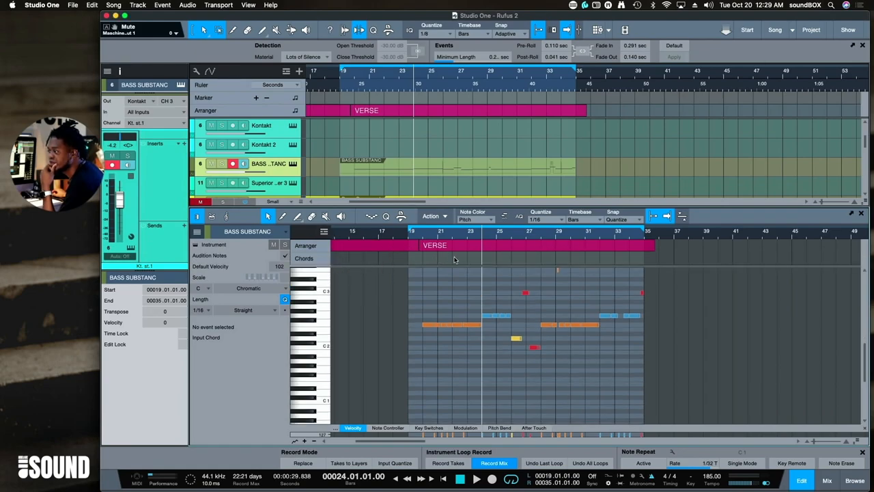
pyautogui.moveTo(516, 262)
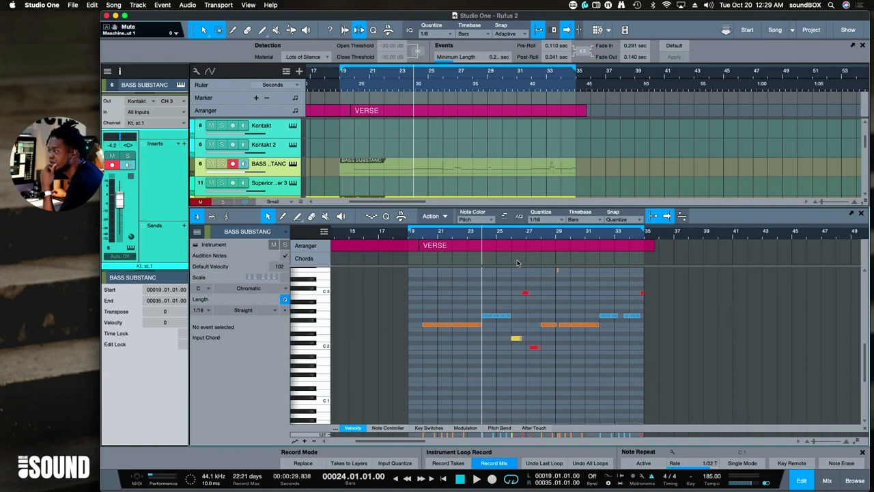
pyautogui.moveTo(517, 264)
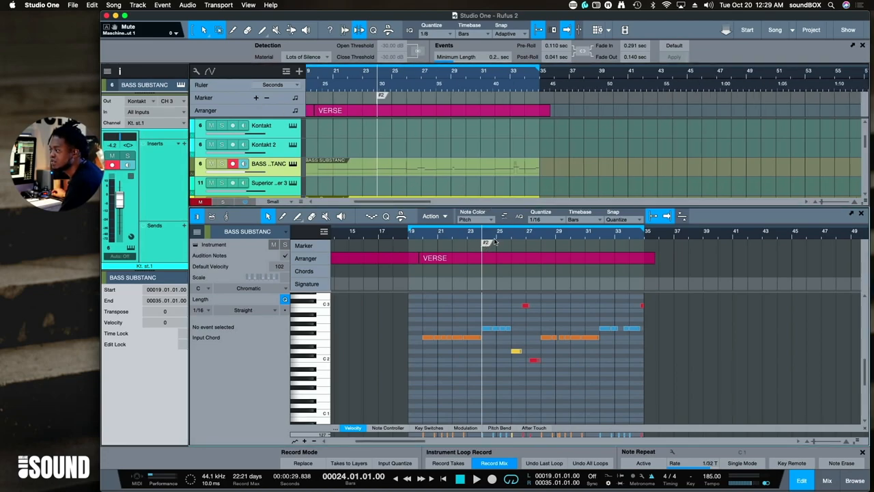
pyautogui.moveTo(485, 262)
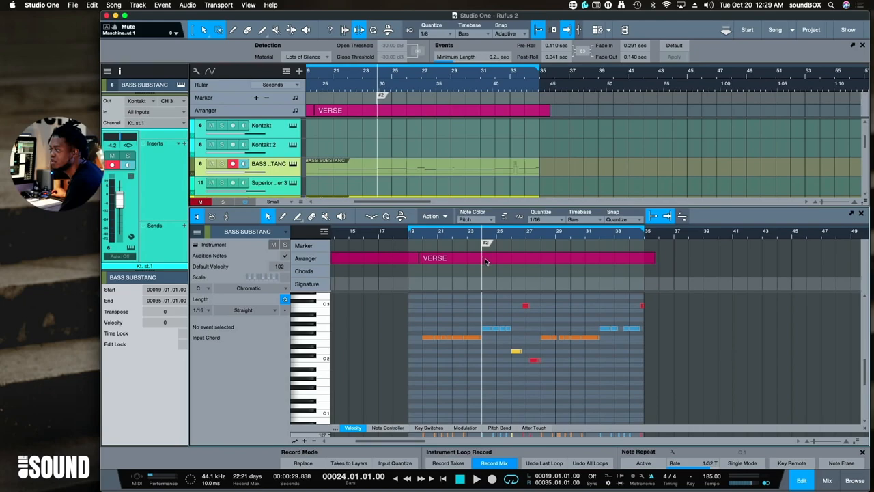
pyautogui.moveTo(658, 266)
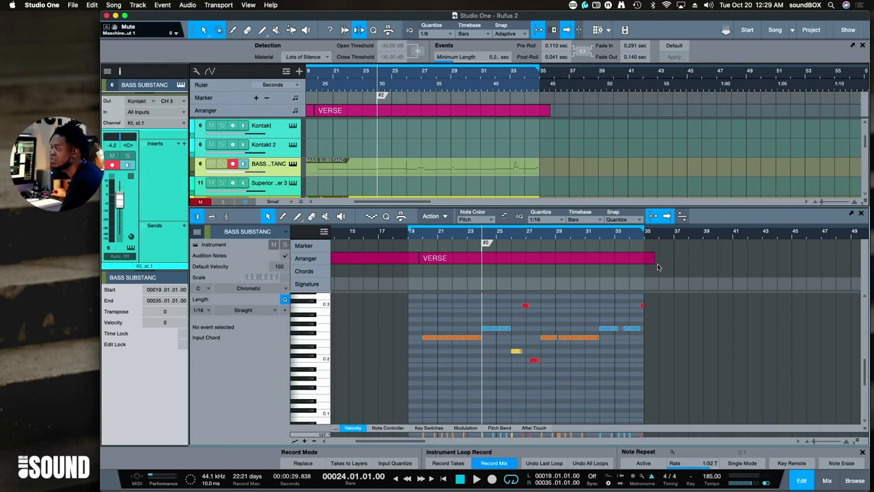
pyautogui.moveTo(432, 252)
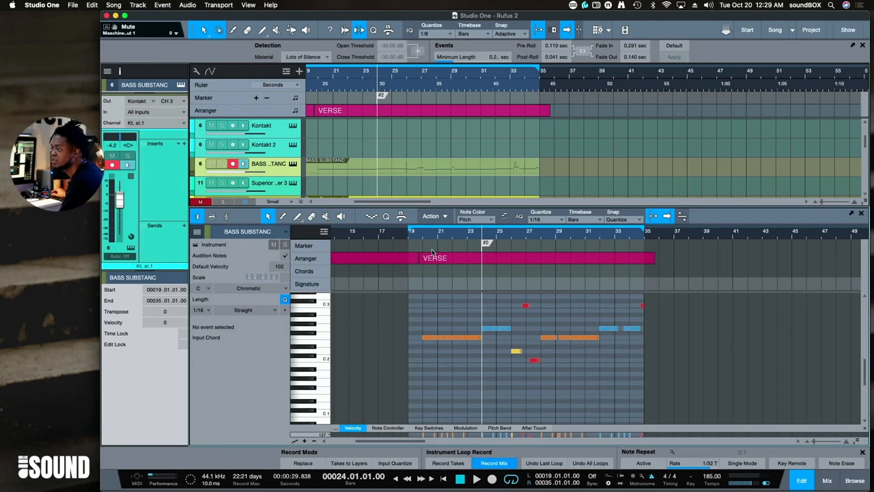
pyautogui.moveTo(451, 270)
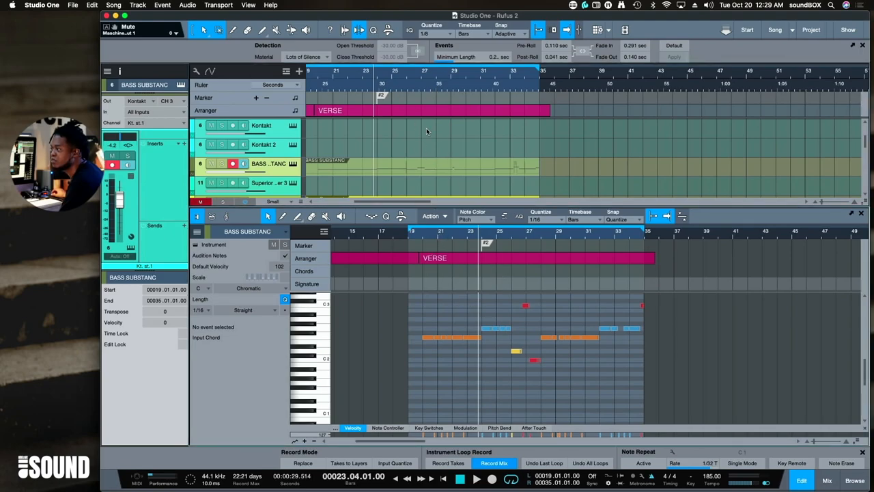
pyautogui.moveTo(497, 278)
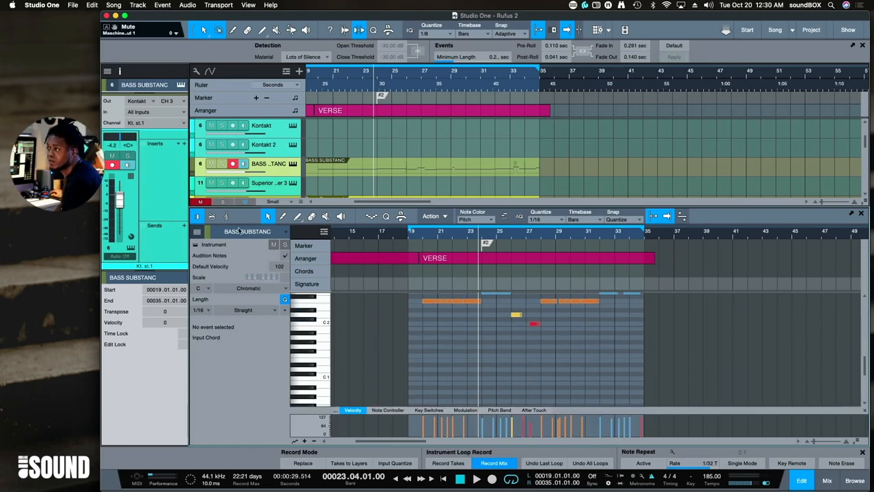
pyautogui.moveTo(226, 218)
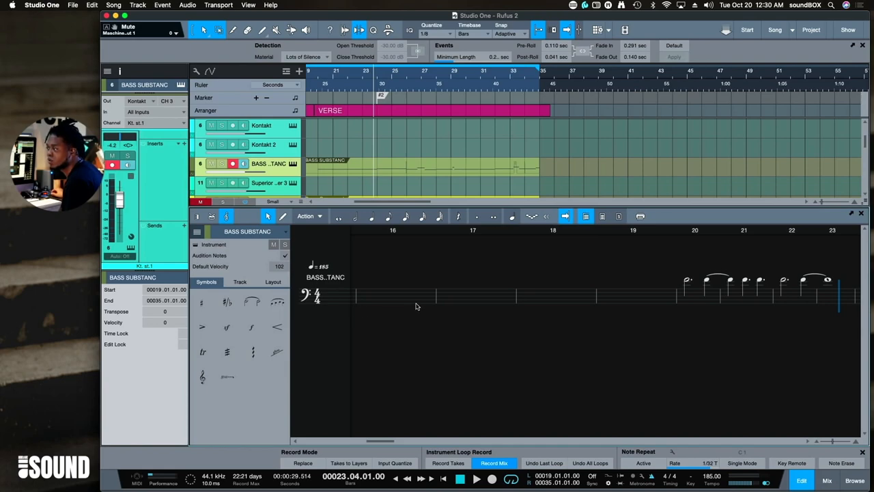
# - Scroll back and forth through the bars of the bass staff in Score view
pyautogui.hscroll(3)
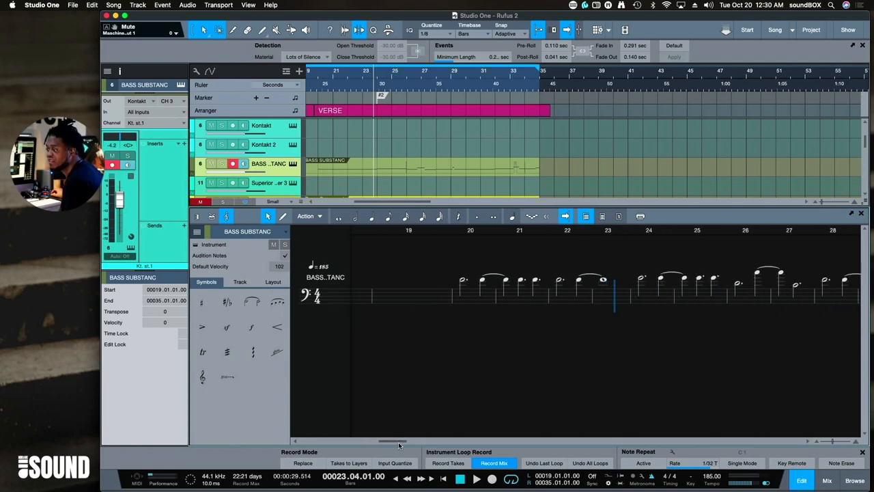
pyautogui.hscroll(-3)
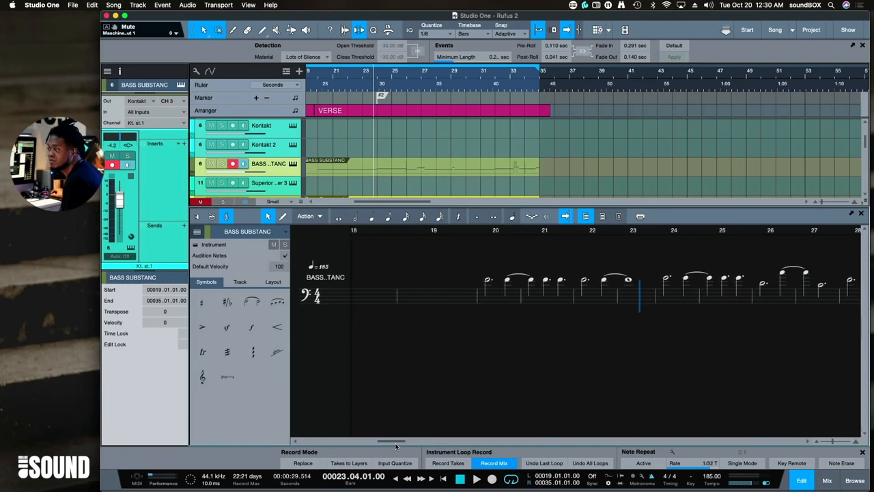
pyautogui.hscroll(3)
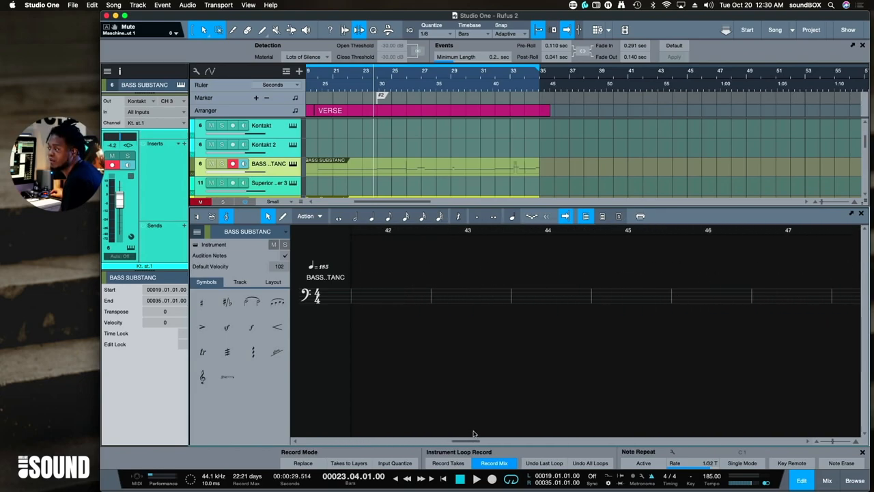
pyautogui.hscroll(-3)
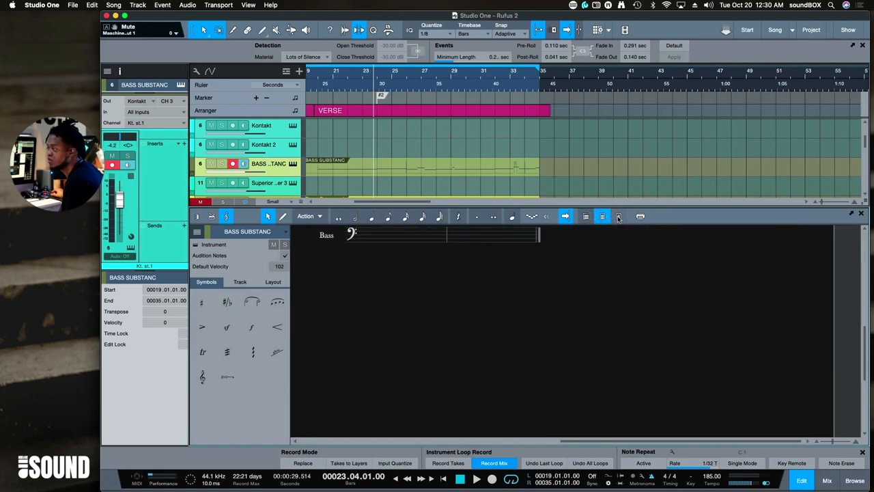
# - Enter 'My Song' as the title in the song's Meta Information and apply it
pyautogui.click(617, 215)
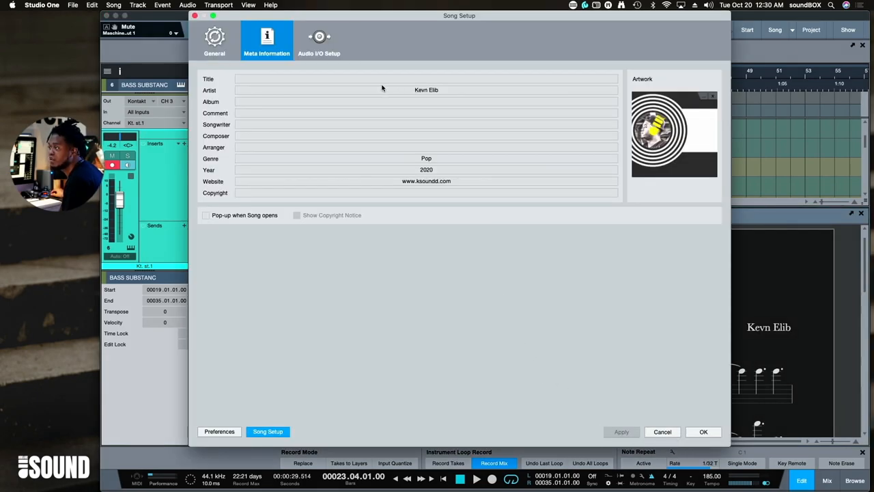
pyautogui.click(383, 78)
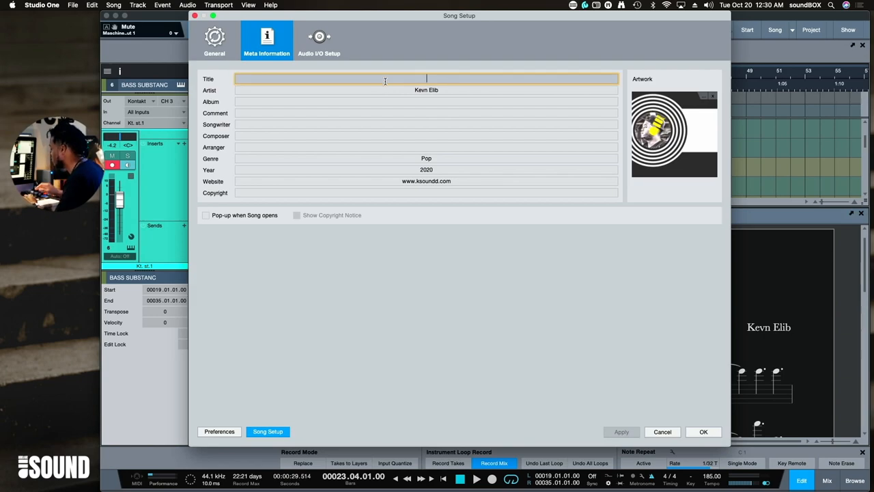
pyautogui.write('M')
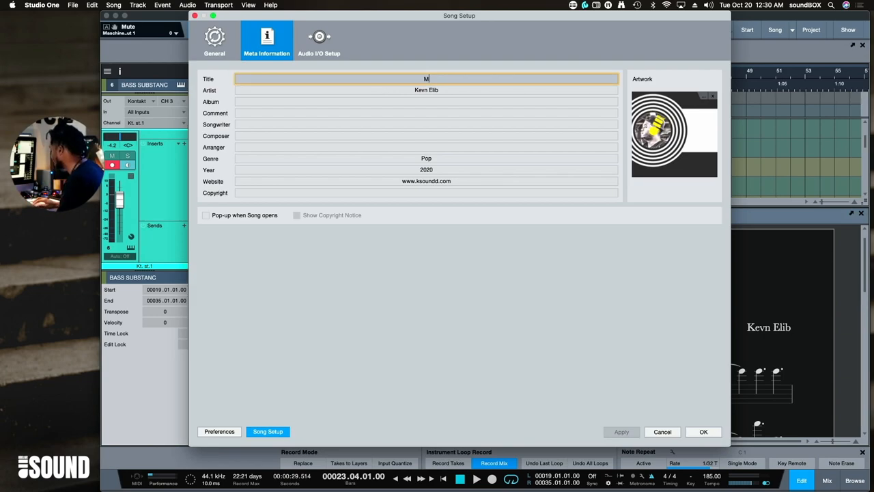
pyautogui.write('y Song')
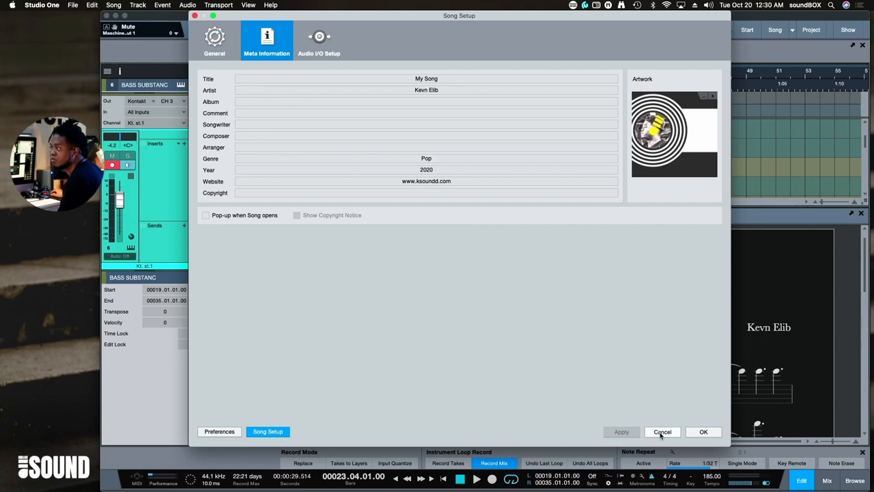
pyautogui.moveTo(382, 210)
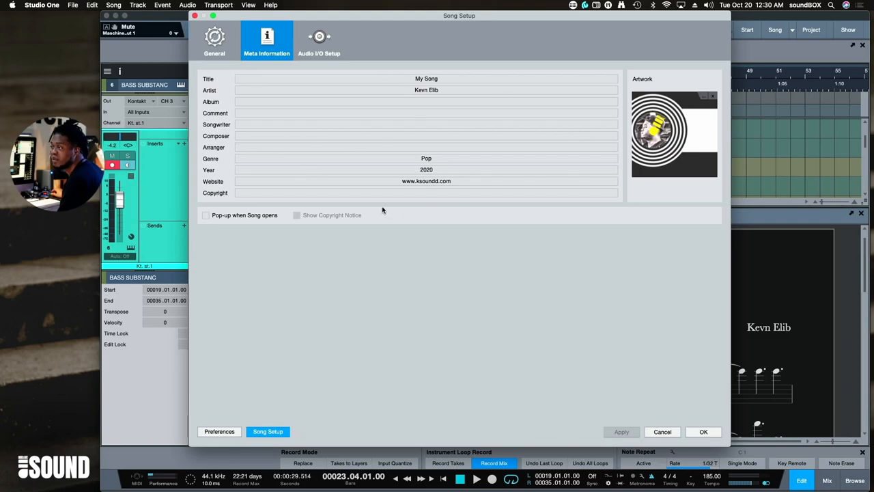
pyautogui.moveTo(459, 15); pyautogui.dragTo(486, 47)
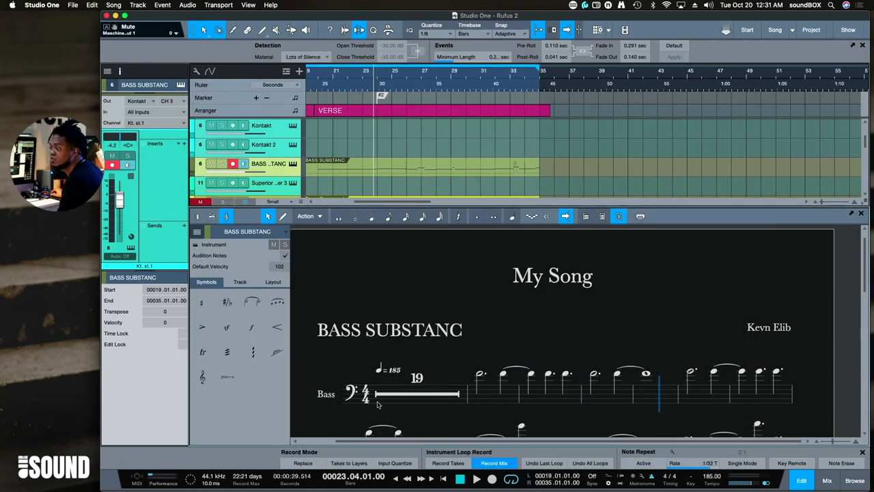
pyautogui.moveTo(550, 285)
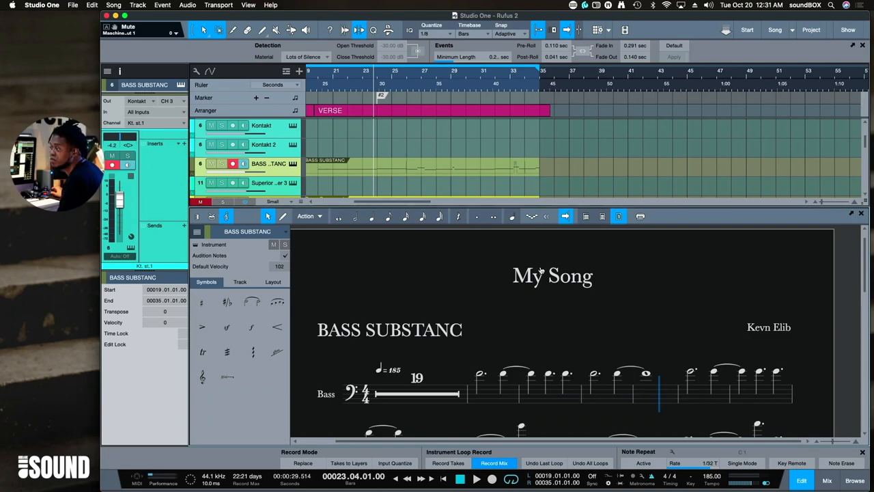
# - Switch to Page View showing both score pages, then bring up the print dialog
pyautogui.click(601, 216)
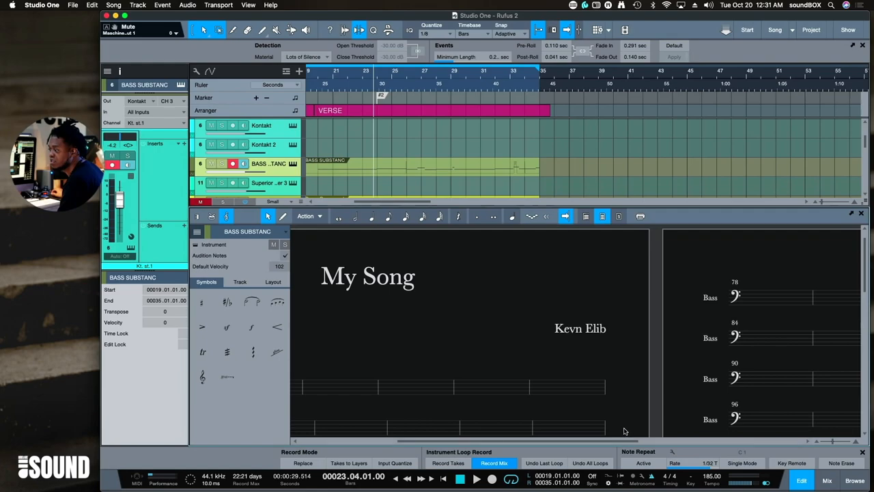
pyautogui.scroll(-3)
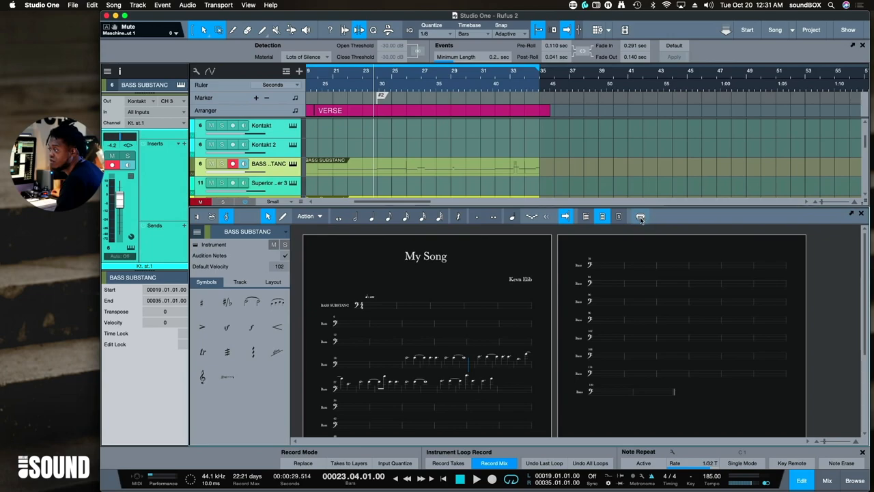
pyautogui.click(639, 216)
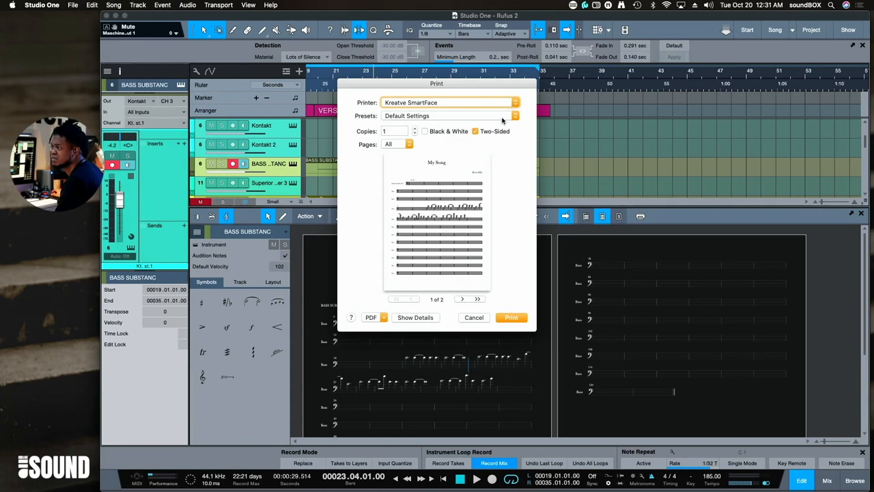
pyautogui.moveTo(437, 197)
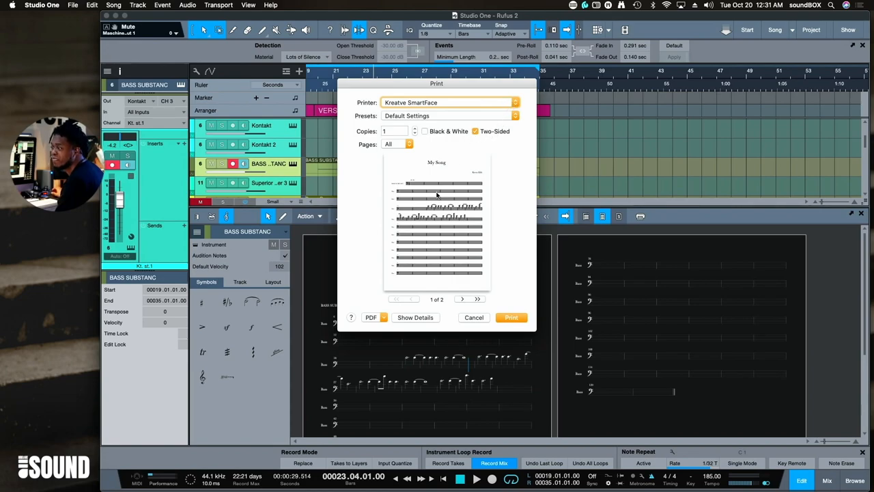
pyautogui.moveTo(434, 207)
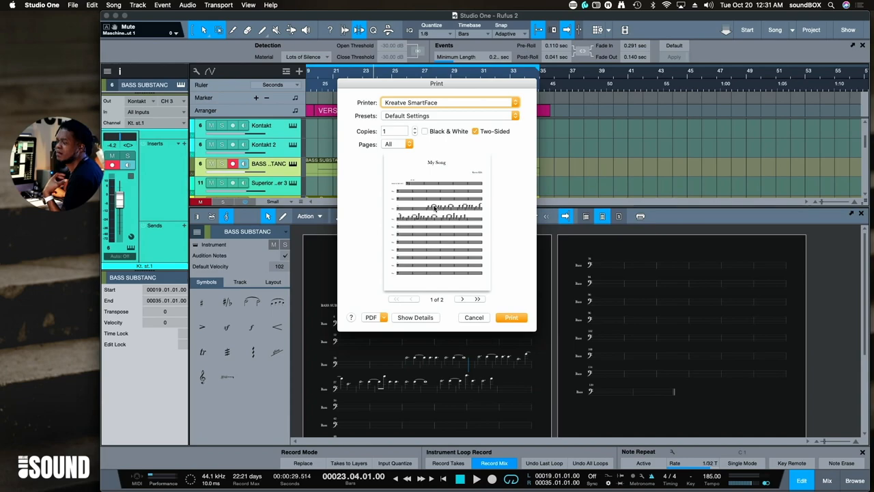
pyautogui.click(474, 316)
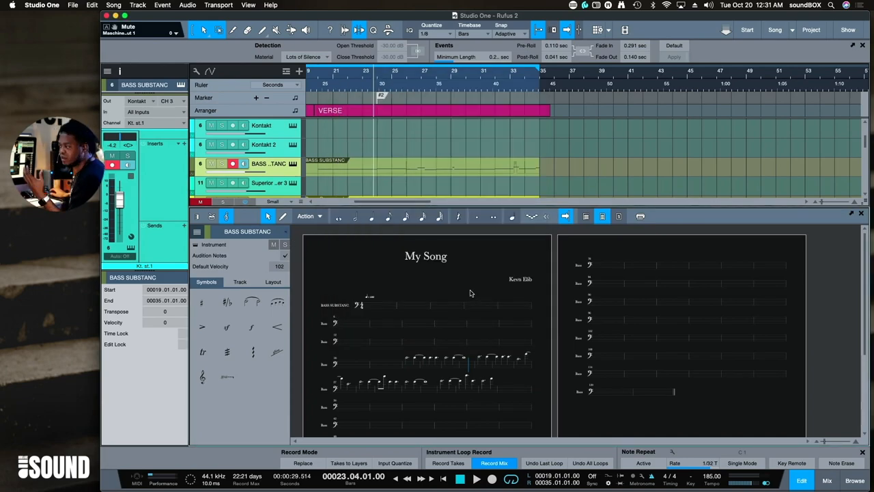
pyautogui.moveTo(488, 360)
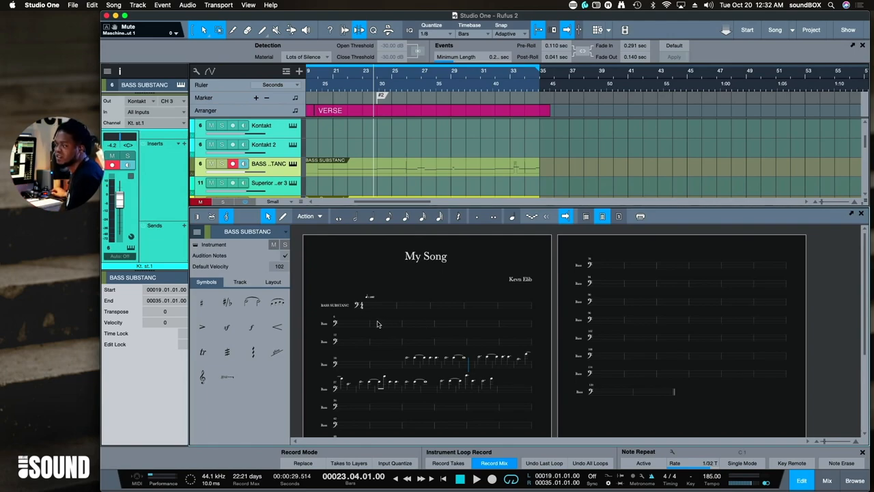
pyautogui.moveTo(515, 246)
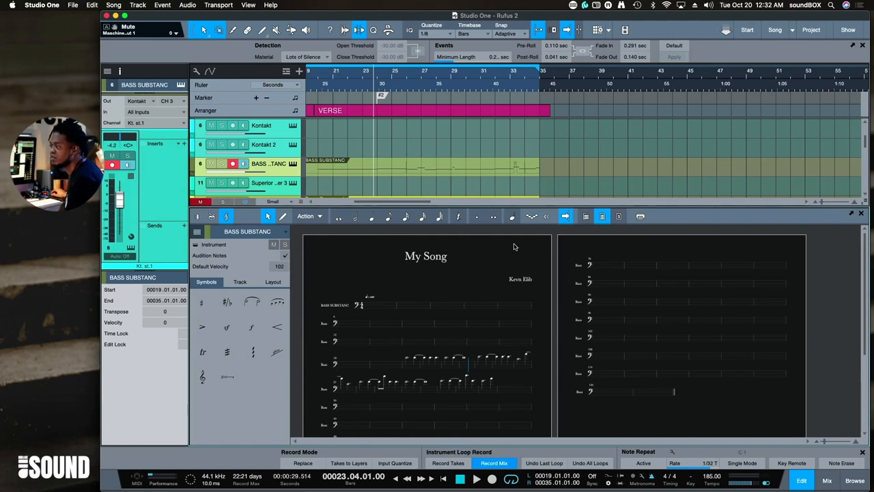
pyautogui.moveTo(554, 257)
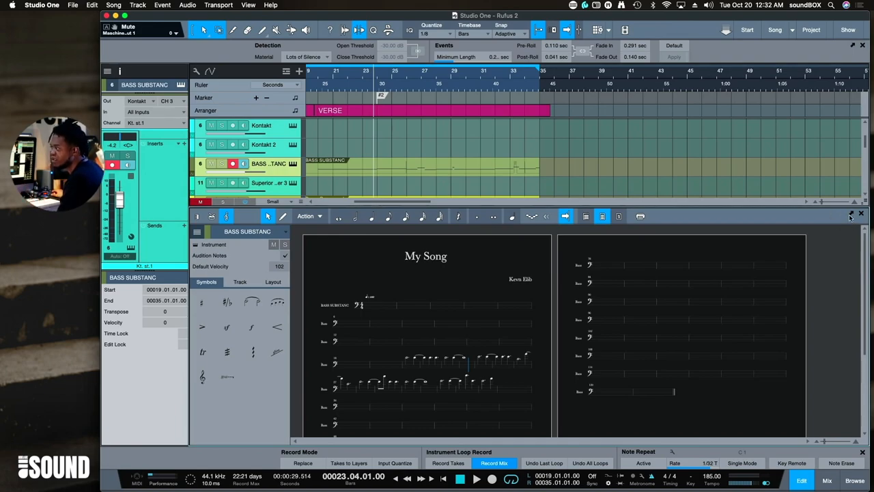
pyautogui.moveTo(850, 213)
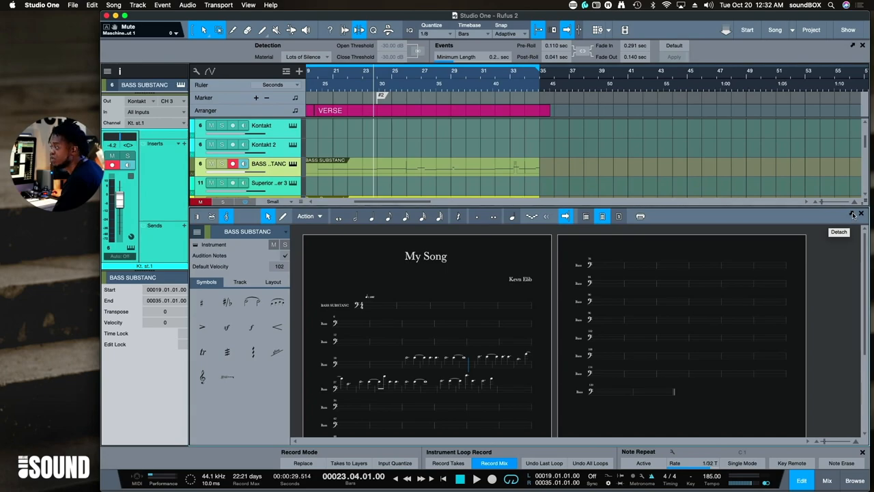
# - Leave the bass score editor so the mixer can take its place
pyautogui.click(838, 232)
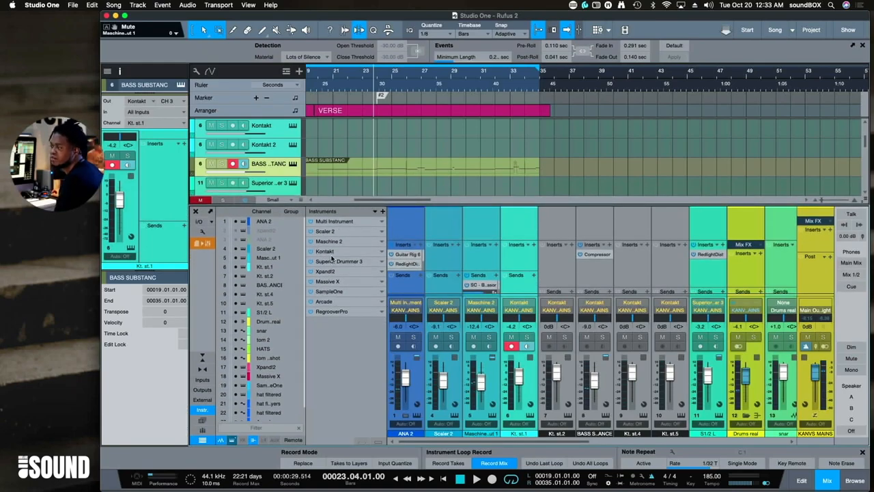
# - Bring up the Kontakt instrument's options in the mixer's Instruments panel
pyautogui.rightClick(407, 221)
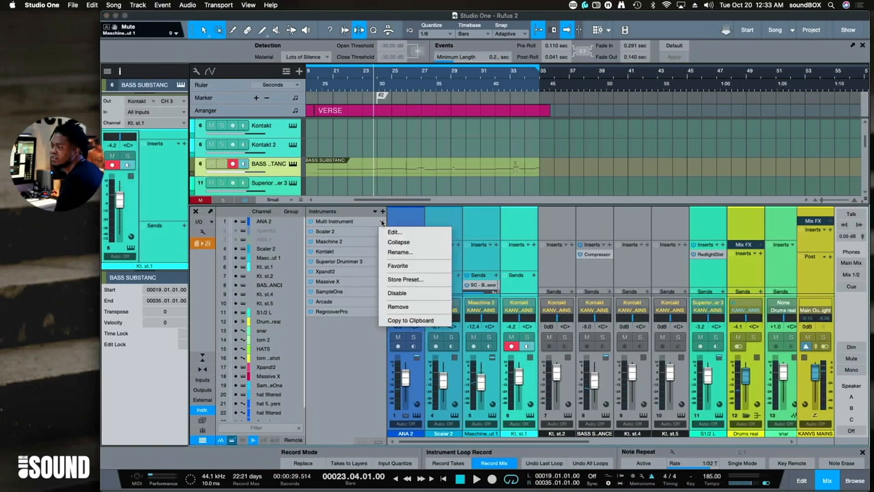
pyautogui.moveTo(399, 251)
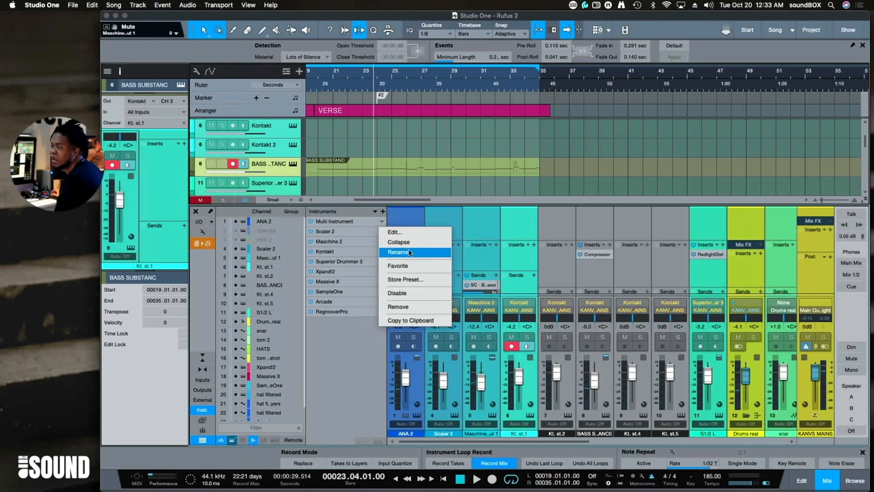
pyautogui.moveTo(410, 242)
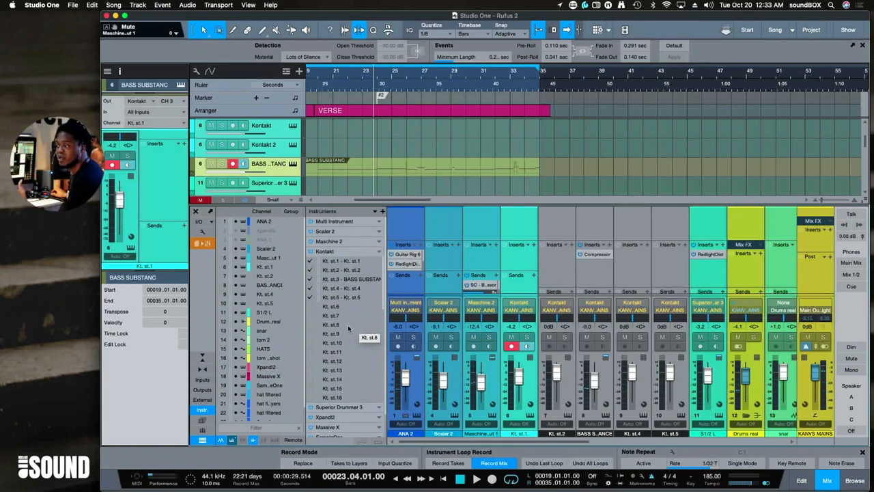
pyautogui.moveTo(362, 290)
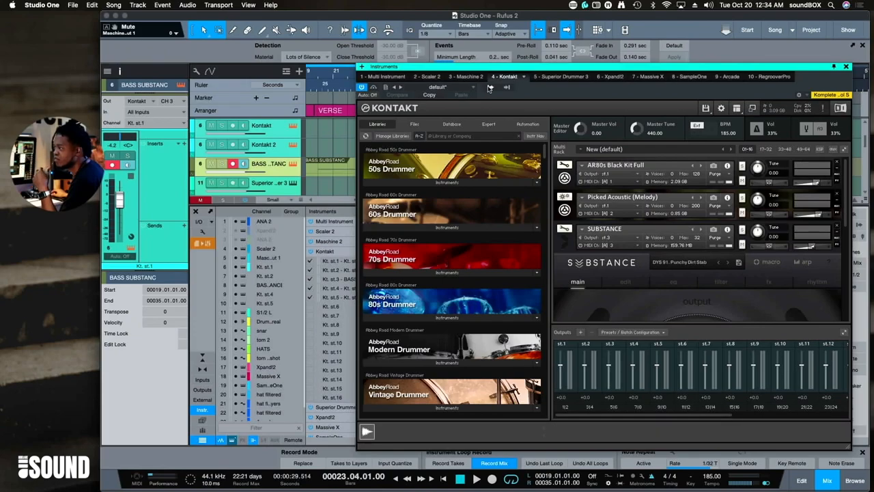
# - Review the activated outputs in Kontakt's Outputs dropdown, then close the plug-in window
pyautogui.click(476, 87)
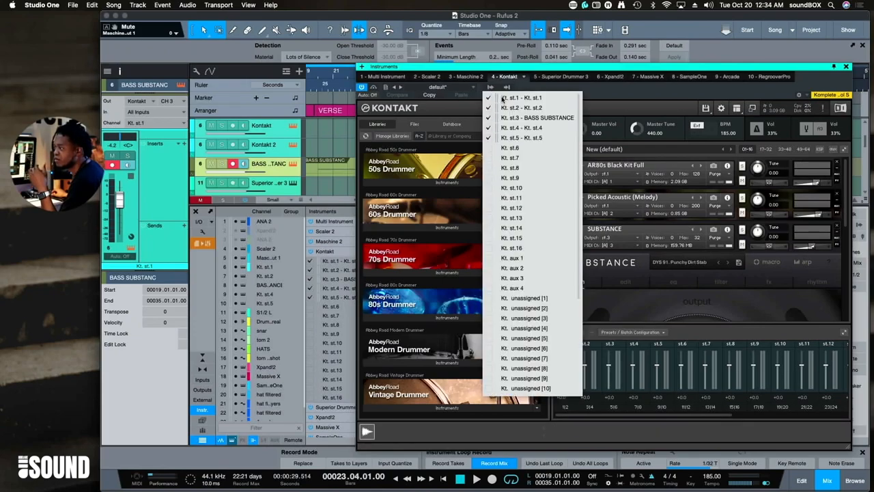
pyautogui.moveTo(585, 71)
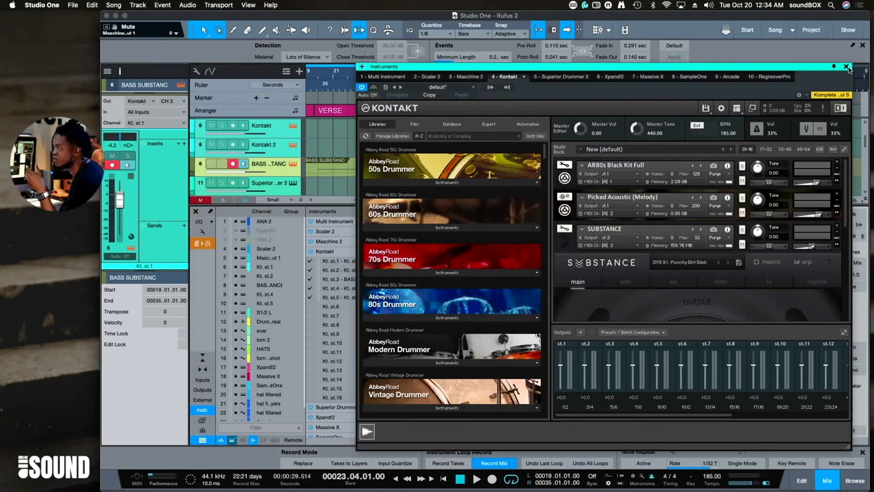
pyautogui.click(846, 66)
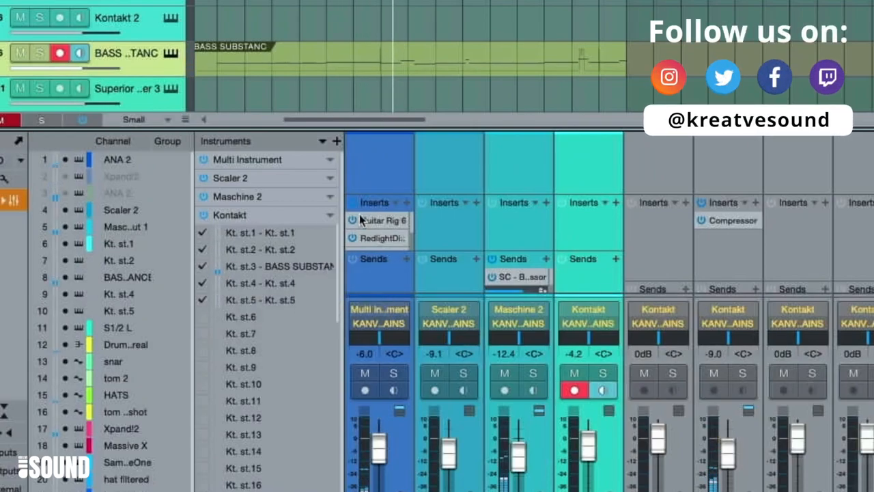
# - Collapse Kontakt in the Instruments panel so its individual outputs are hidden
pyautogui.rightClick(376, 219)
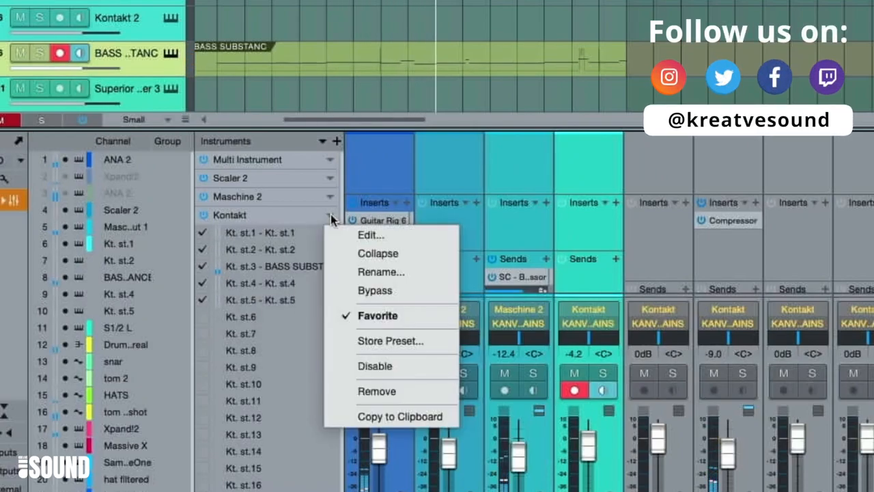
pyautogui.moveTo(374, 289)
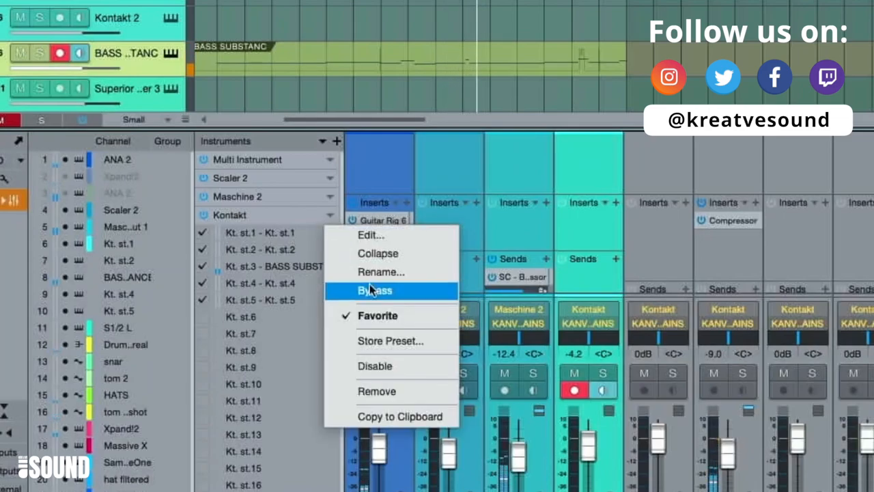
pyautogui.moveTo(377, 252)
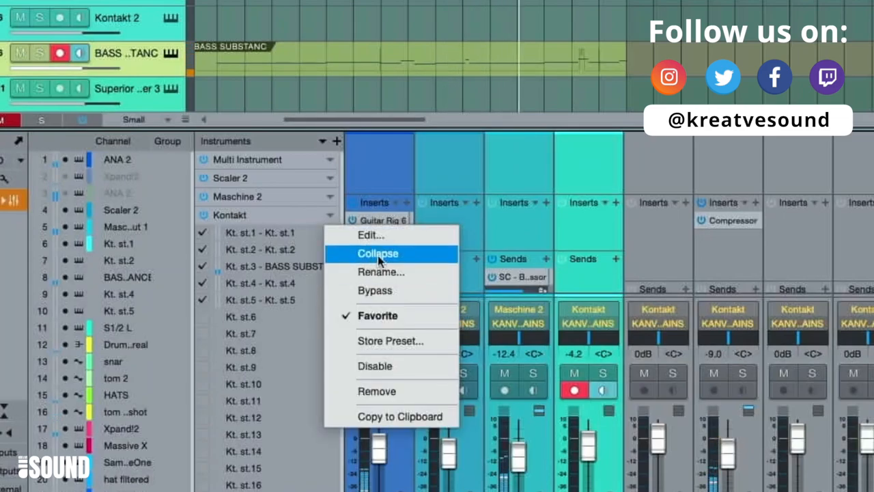
pyautogui.click(377, 252)
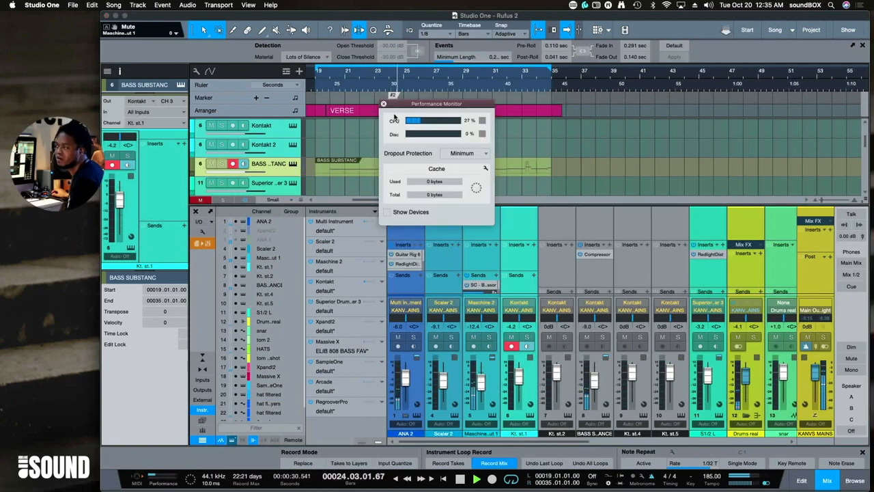
# - Drag from the transport bar to bring up the Performance Monitor for CPU and disk readings
pyautogui.moveTo(437, 104); pyautogui.dragTo(391, 149)
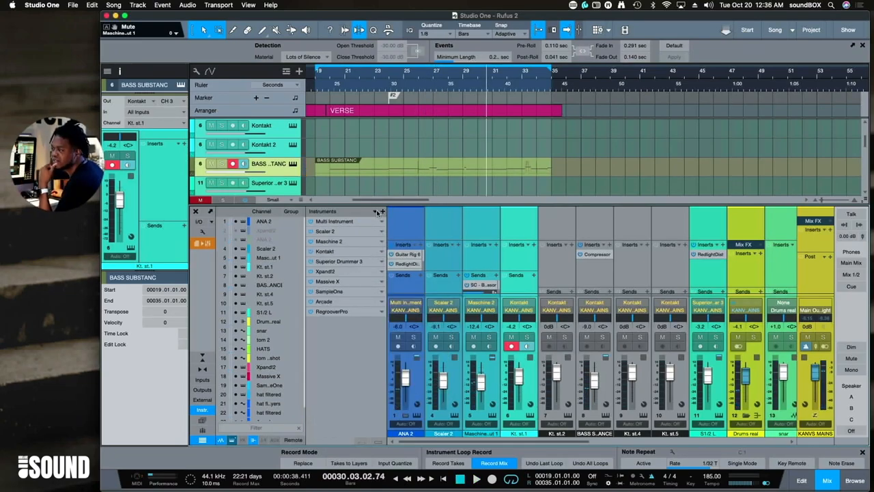
# - Choose the Extended layout in the instrument list's display options
pyautogui.click(374, 210)
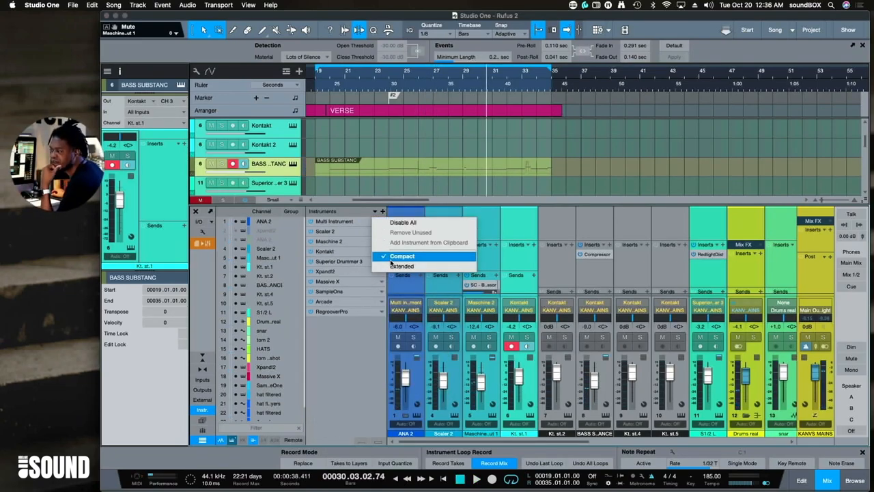
pyautogui.click(401, 265)
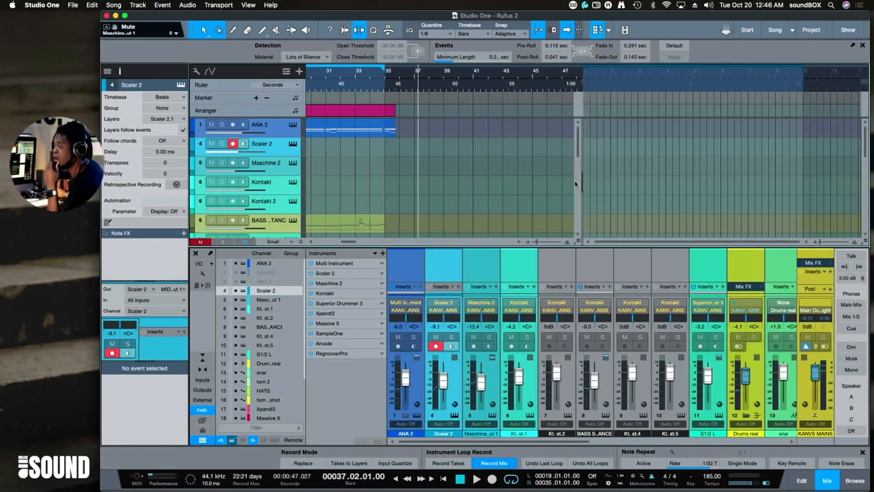
pyautogui.moveTo(613, 135)
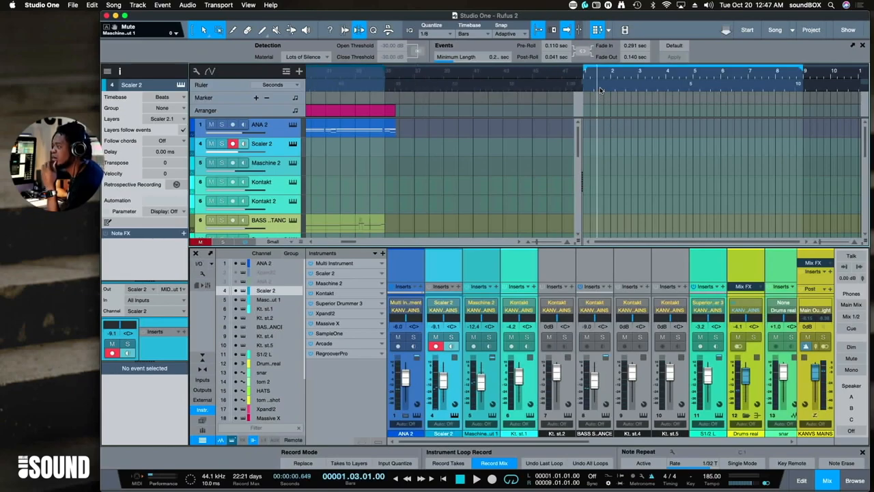
pyautogui.moveTo(516, 82)
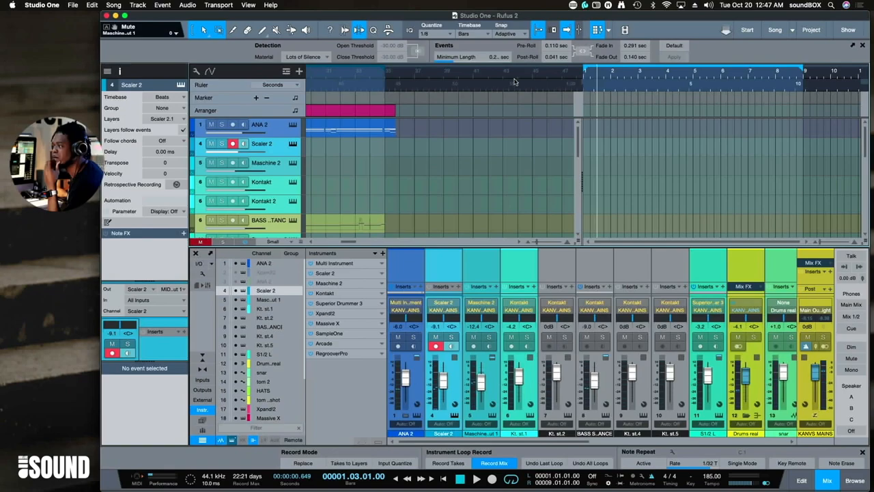
pyautogui.moveTo(628, 97)
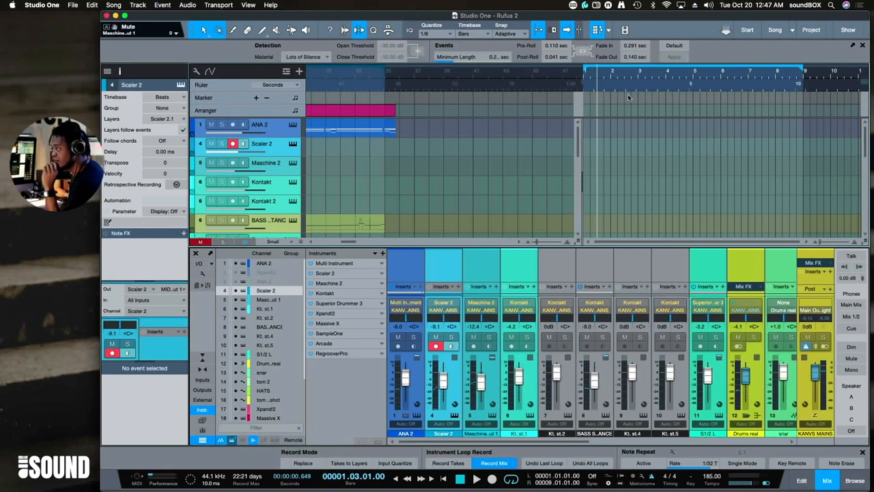
pyautogui.moveTo(413, 171)
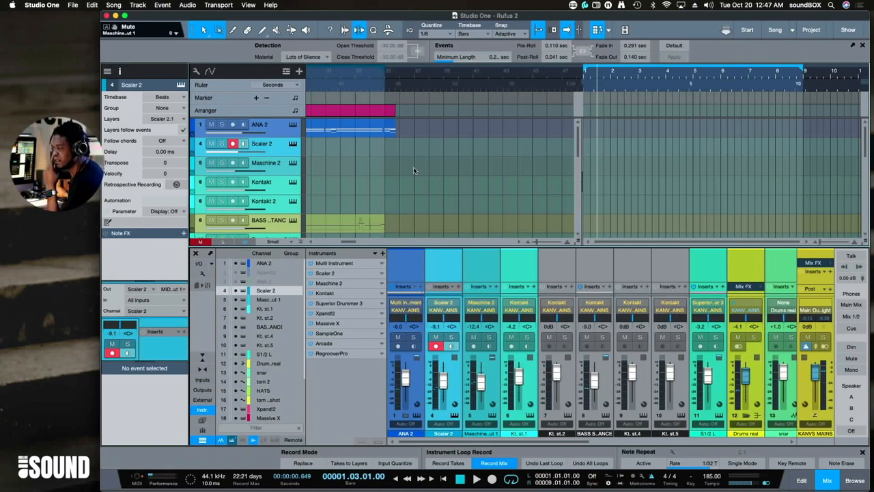
pyautogui.moveTo(482, 186)
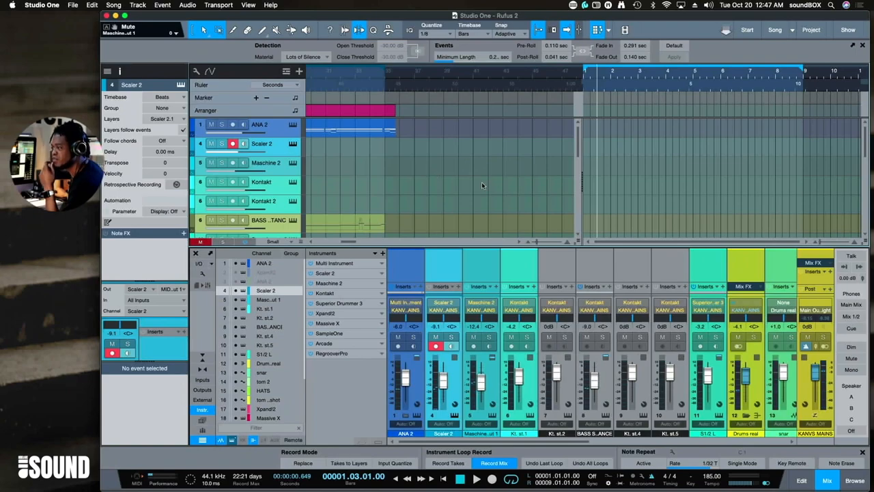
pyautogui.moveTo(617, 132)
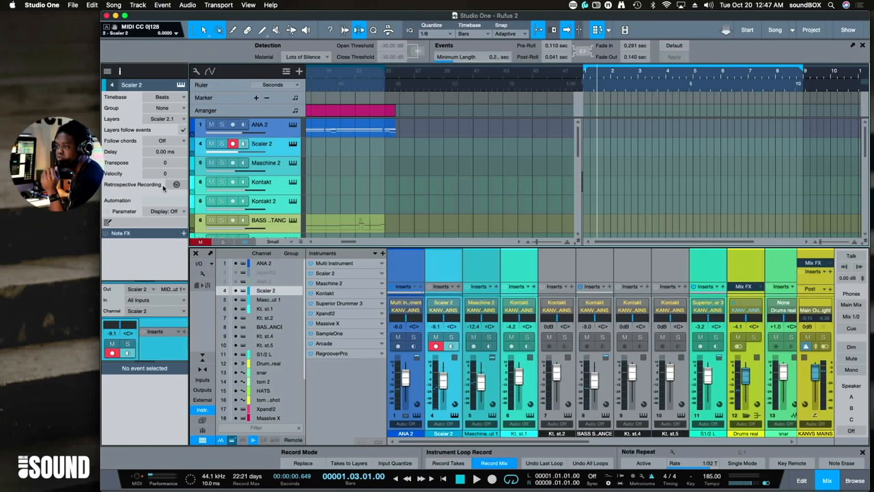
pyautogui.moveTo(176, 184)
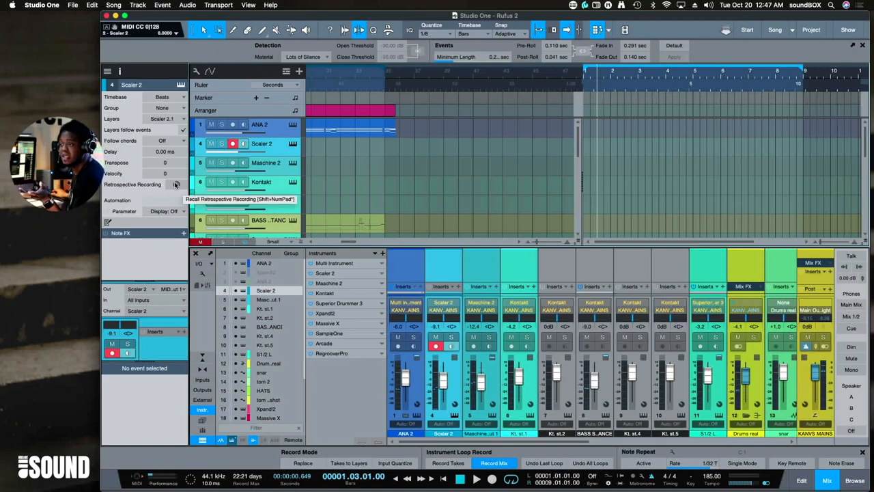